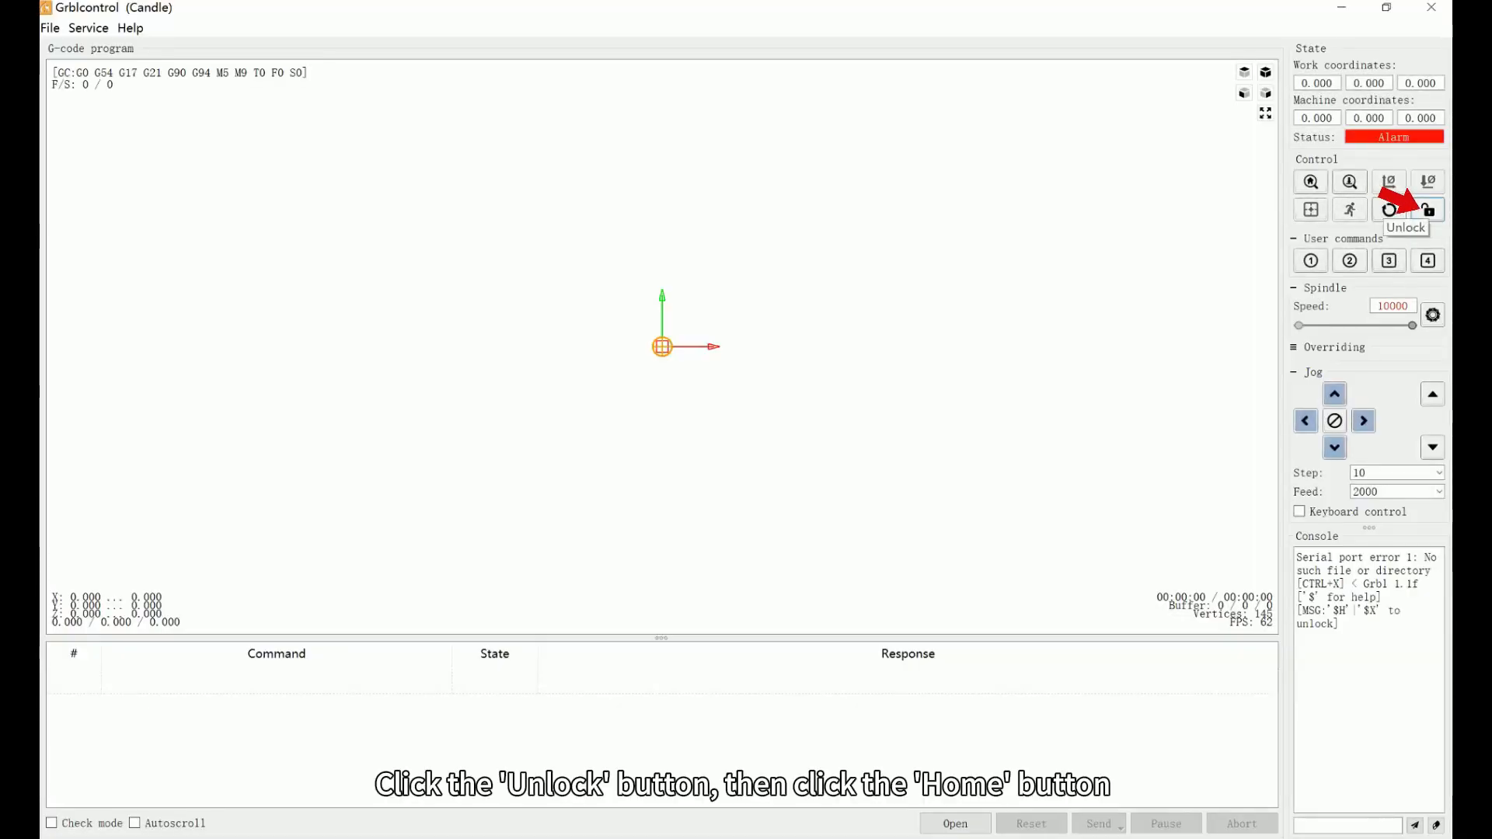
Step: Unlock the machine to clear the Alarm status so it can move
{"action": "left_click", "coordinate": [1427, 209]}
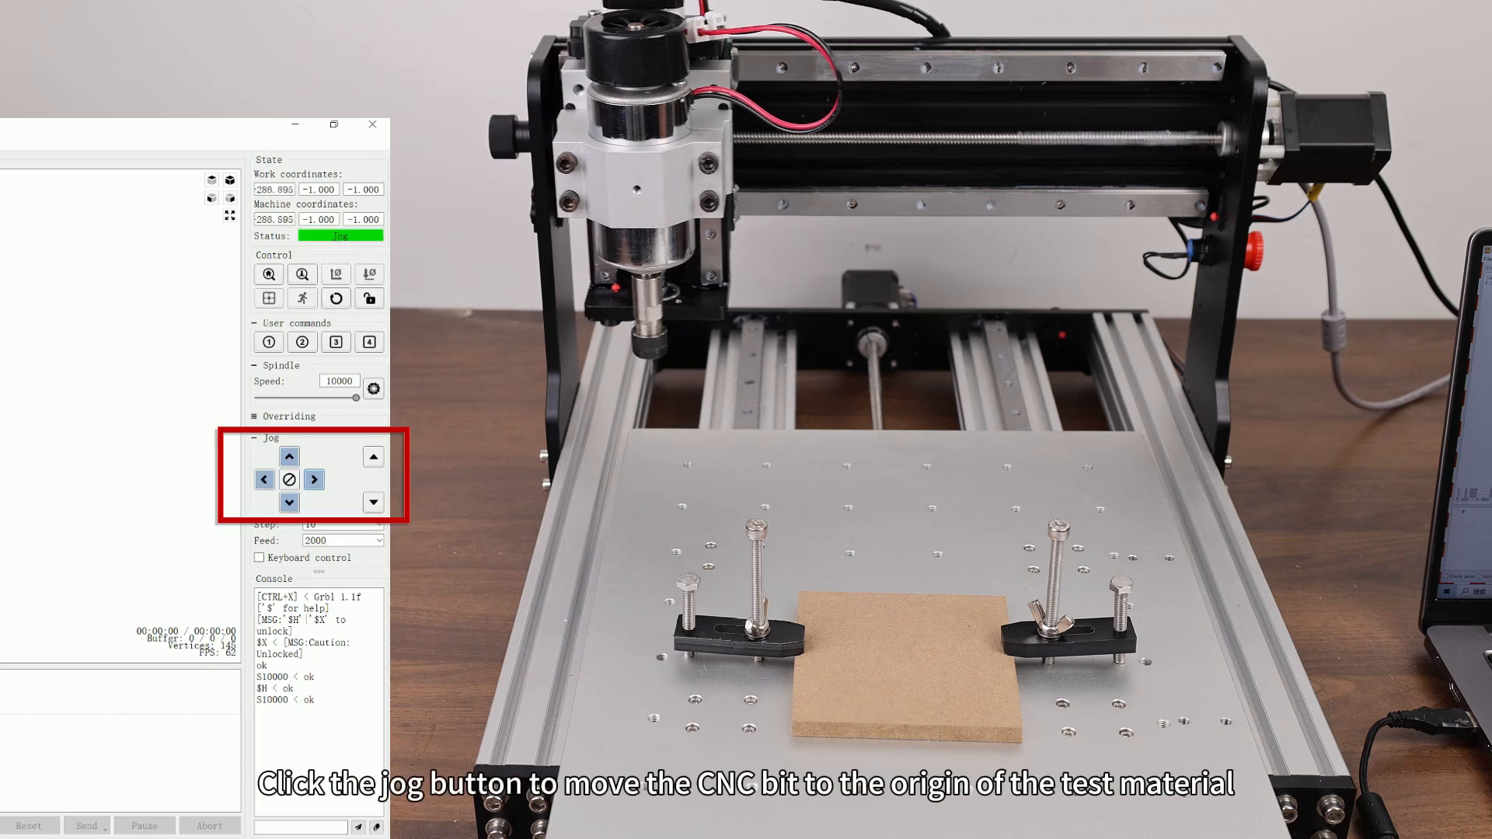
Step: Jog the spindle in X and Y until the bit sits over the MDF piece's origin corner
{"action": "left_click", "coordinate": [264, 478]}
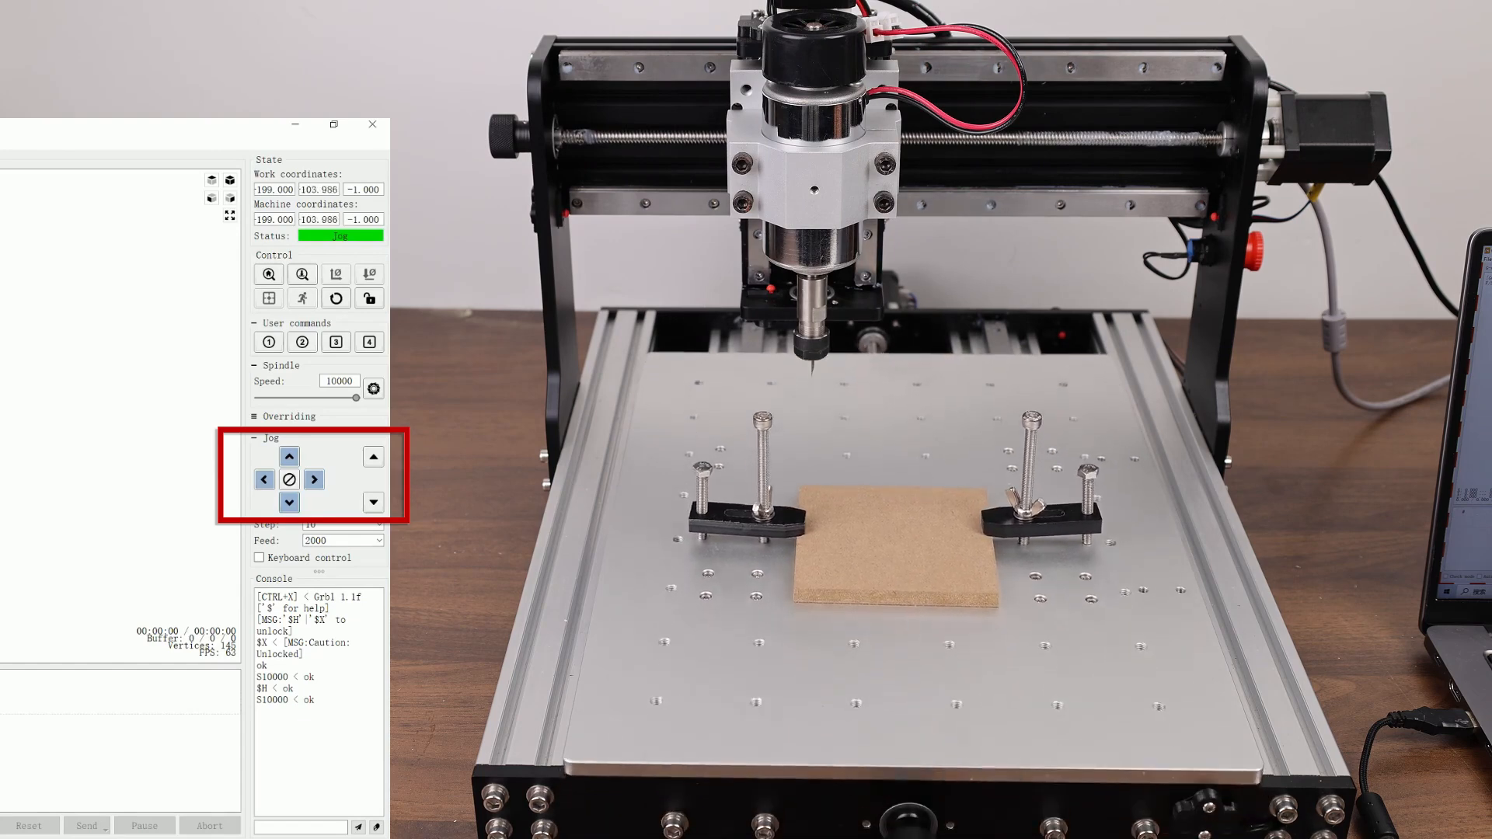
{"action": "left_click", "coordinate": [289, 455]}
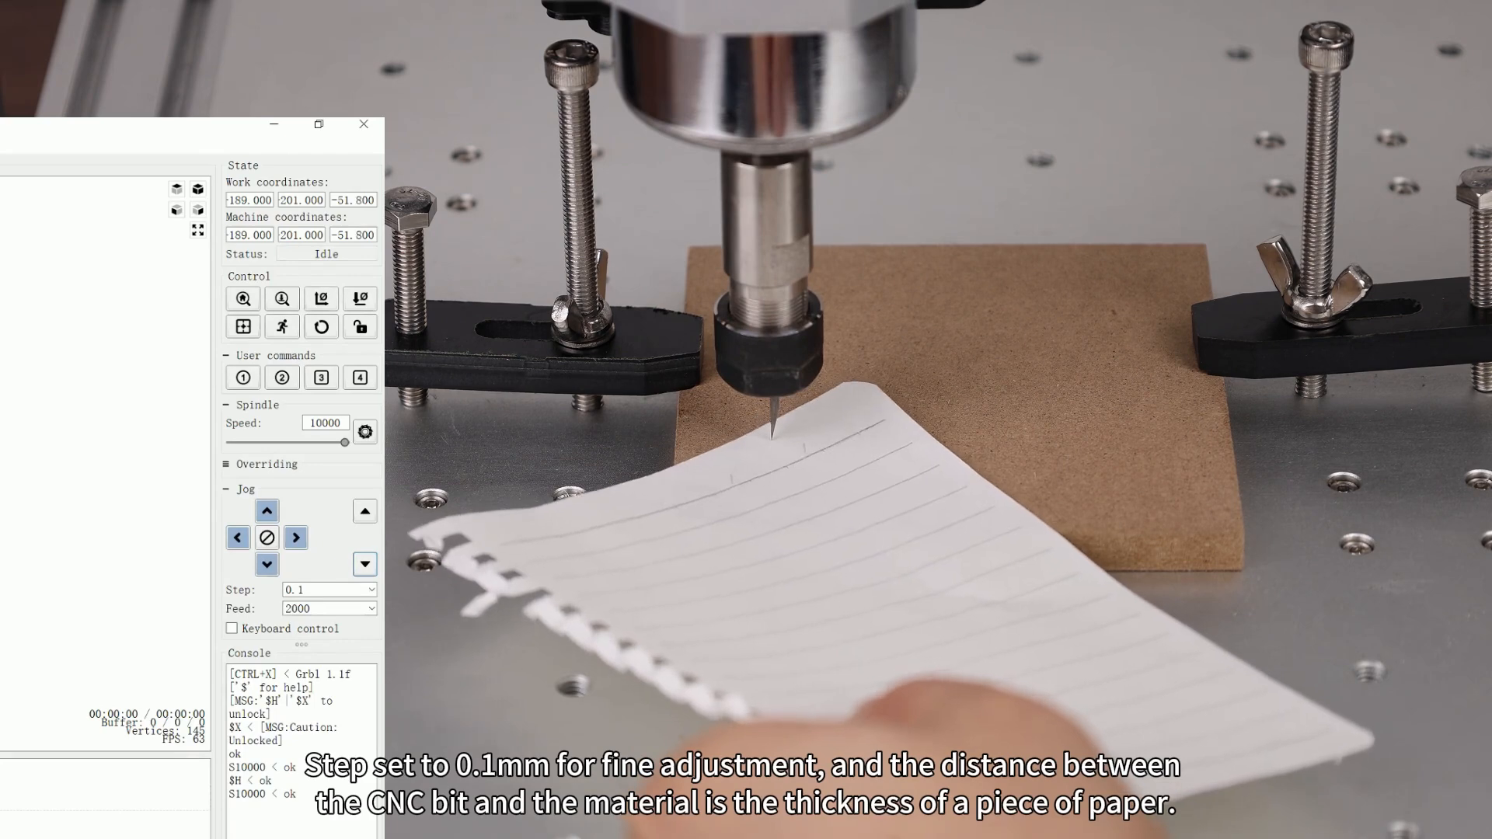
Step: Jog Z down in 0.1 mm steps until the bit is paper-thickness above the MDF
{"action": "left_click", "coordinate": [266, 563]}
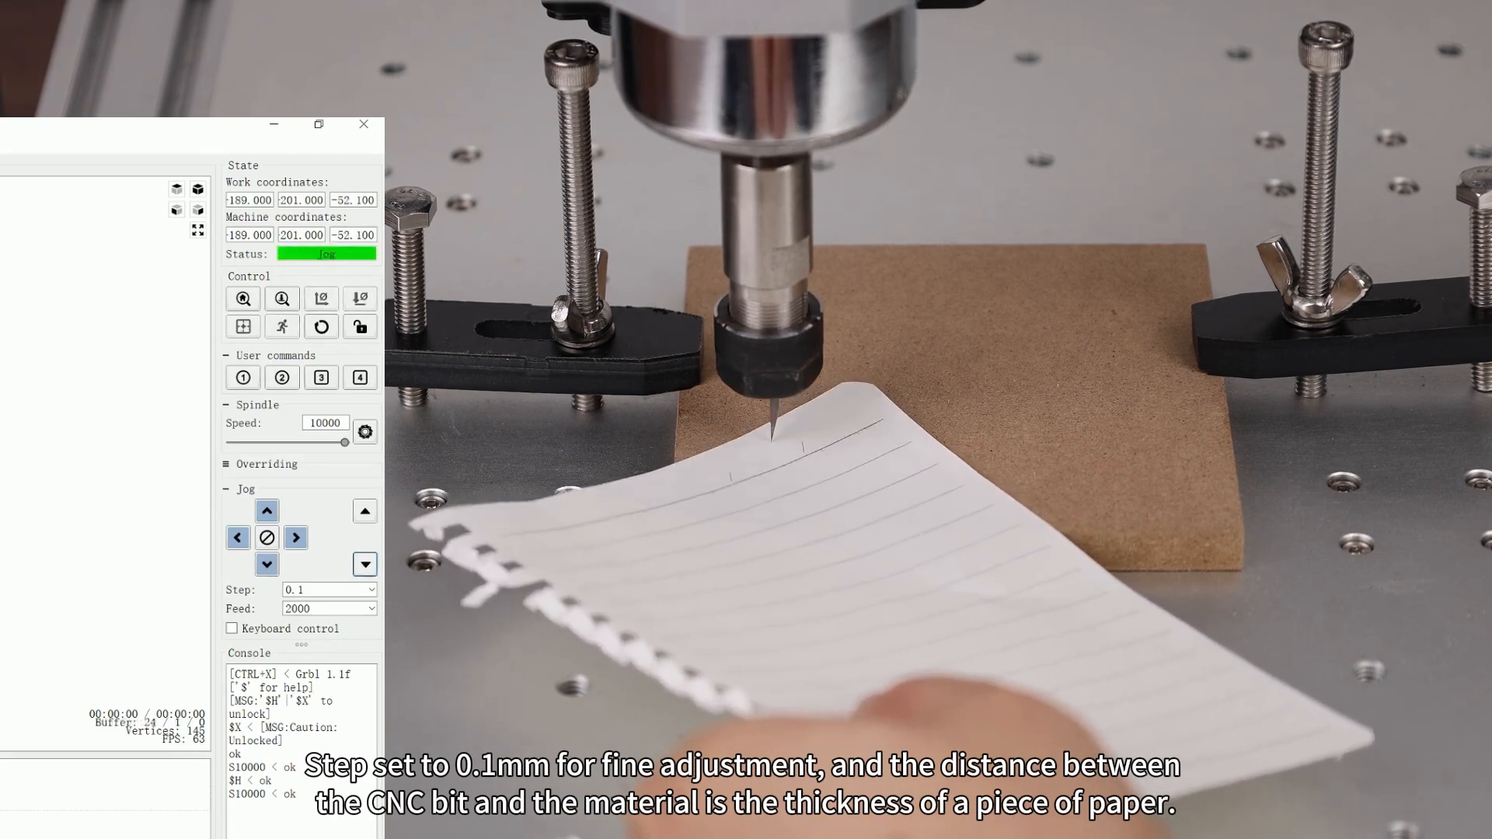
{"action": "left_click", "coordinate": [266, 562]}
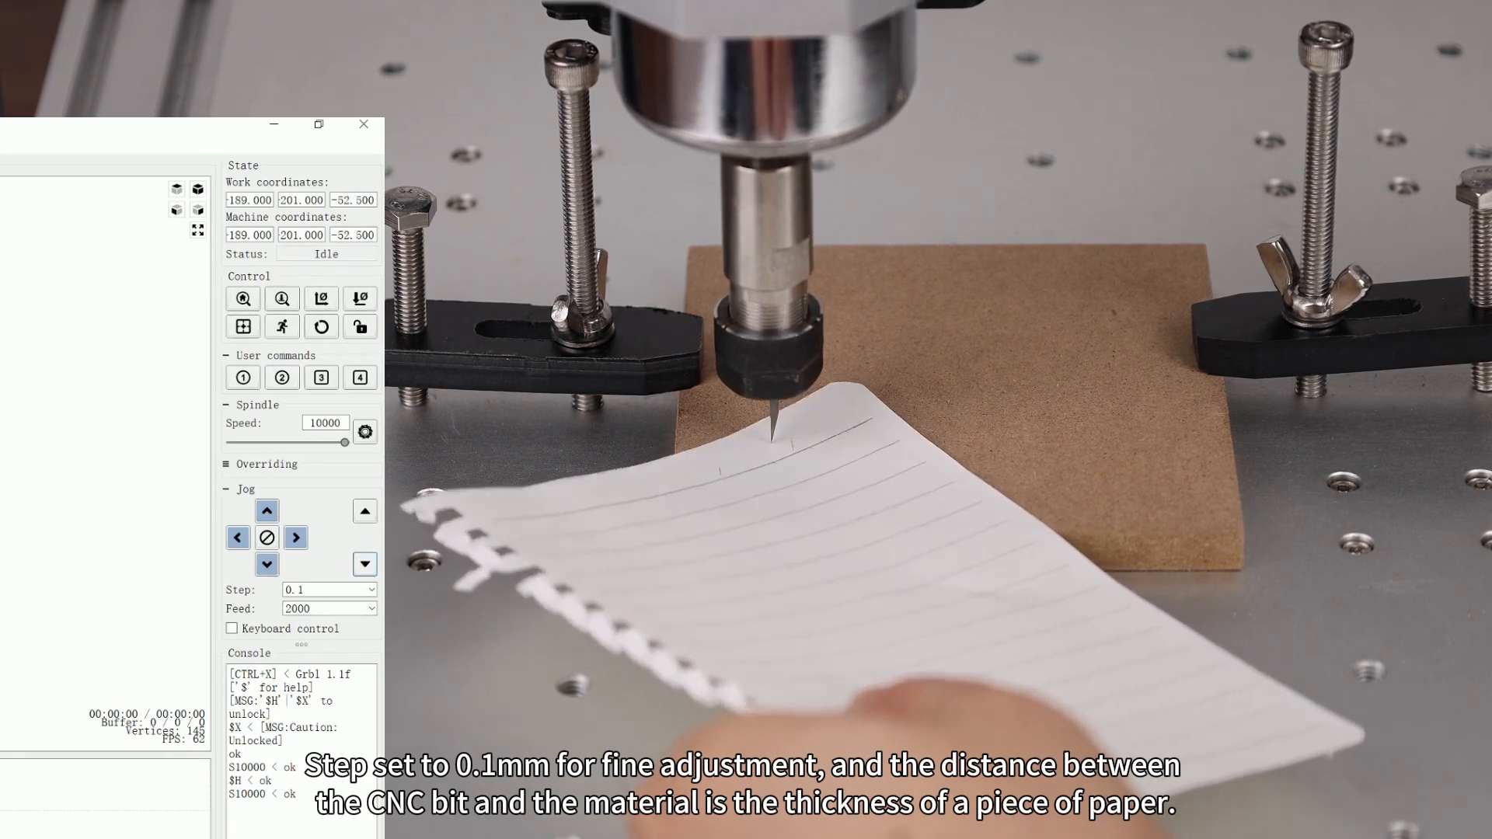
{"action": "left_click", "coordinate": [267, 564]}
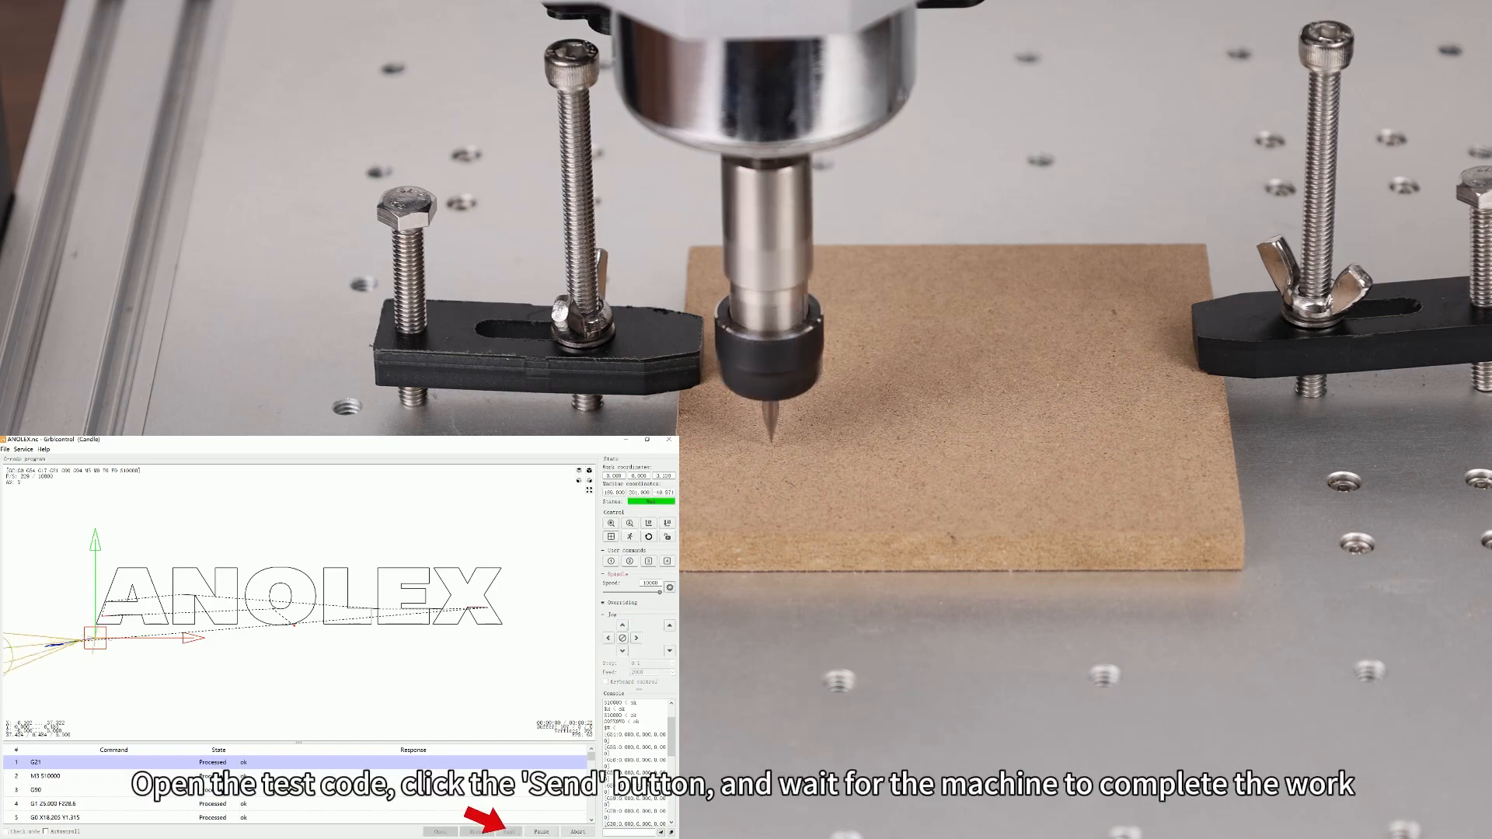
Step: Send the loaded ANOLEX test G-code to start carving the MDF
{"action": "left_click", "coordinate": [494, 830]}
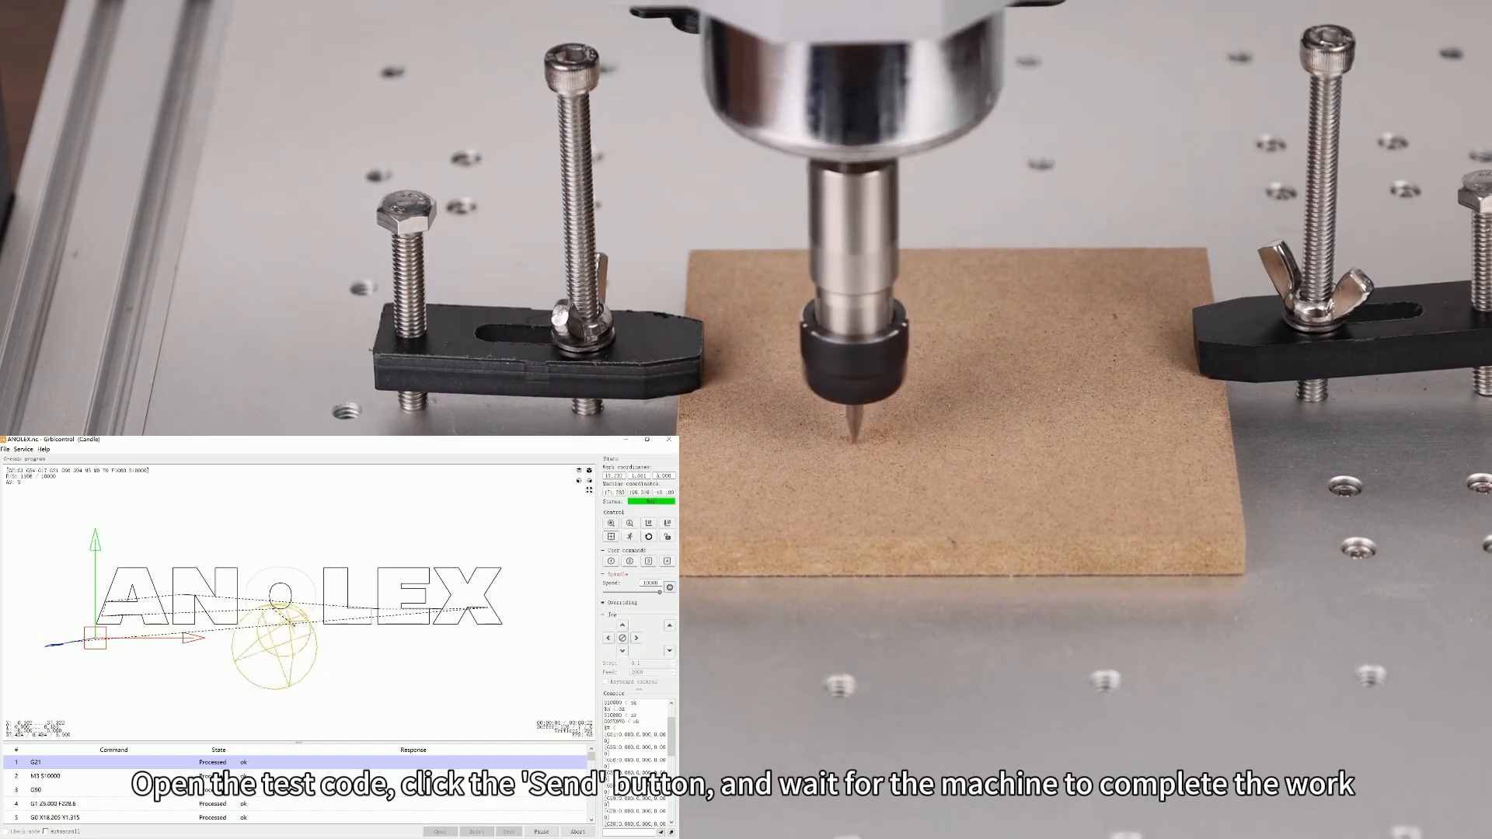